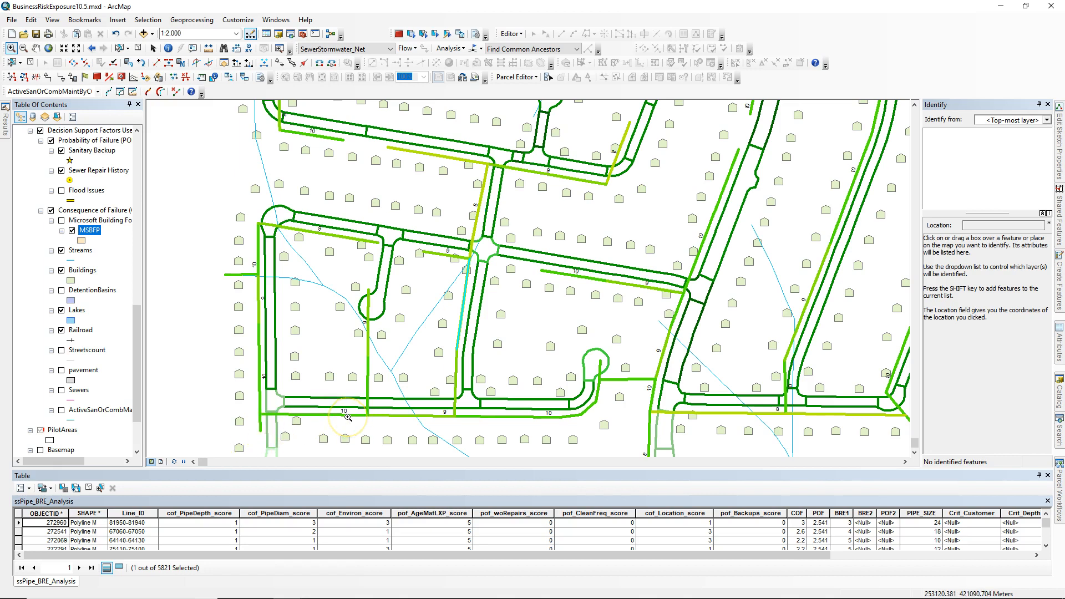
{"action": "mouse_move", "coordinate": [331, 419]}
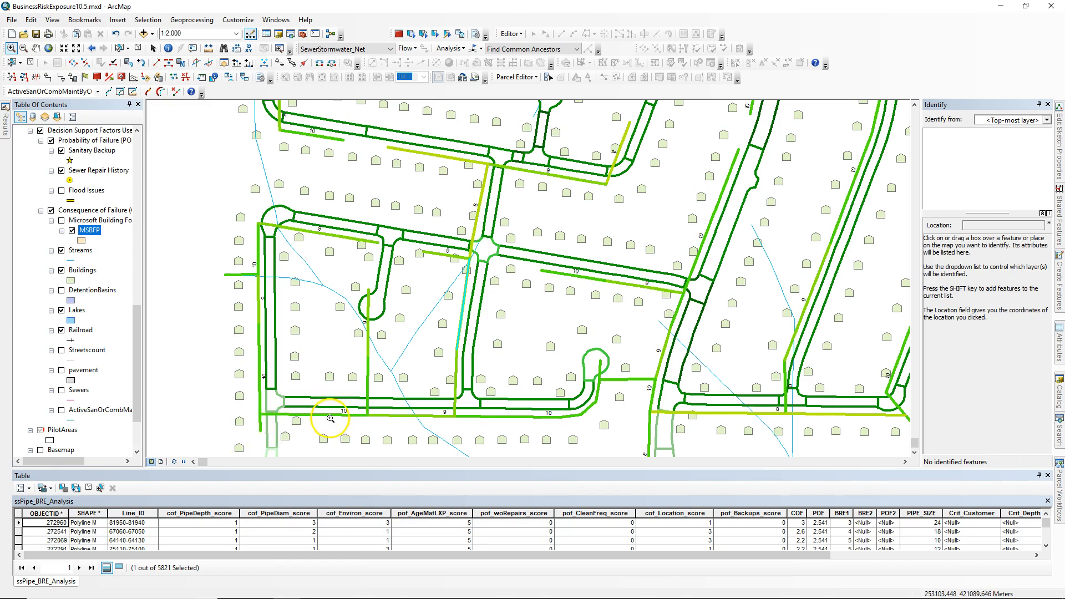
{"action": "mouse_move", "coordinate": [256, 348]}
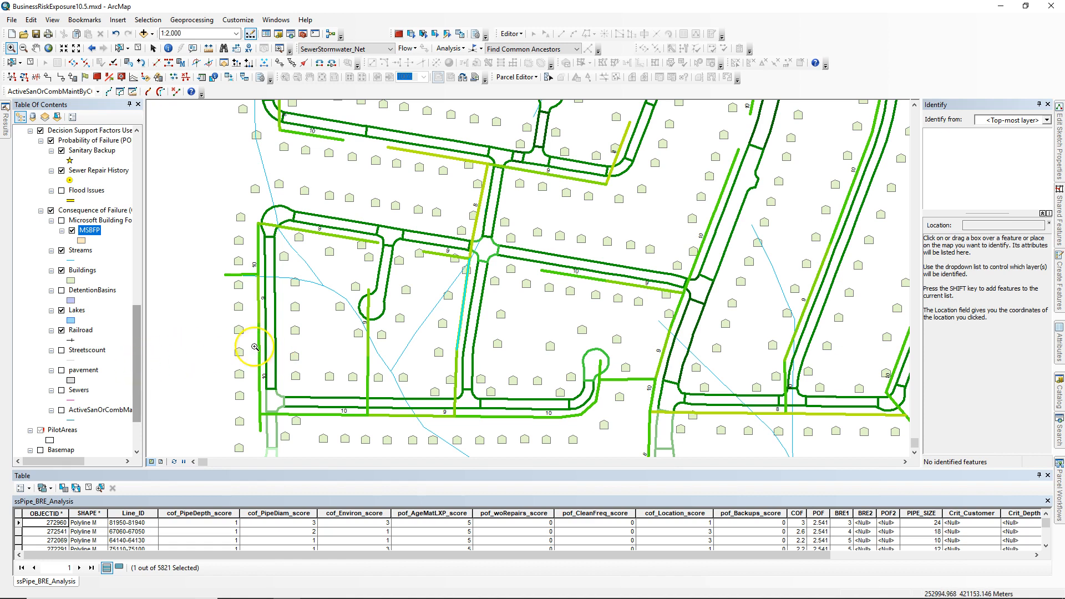
{"action": "mouse_move", "coordinate": [352, 342]}
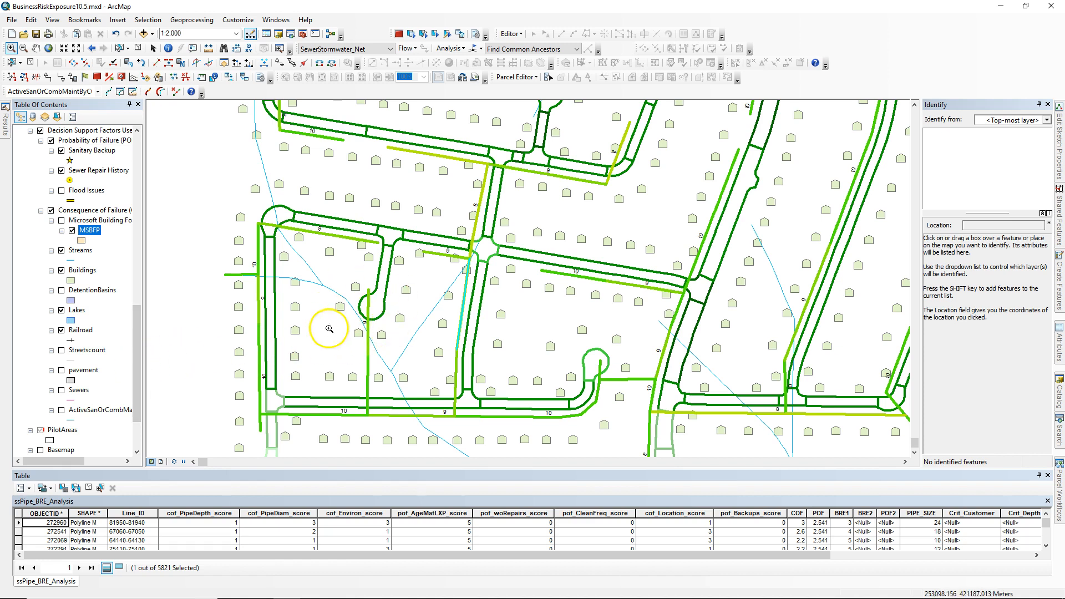
{"action": "mouse_move", "coordinate": [466, 329]}
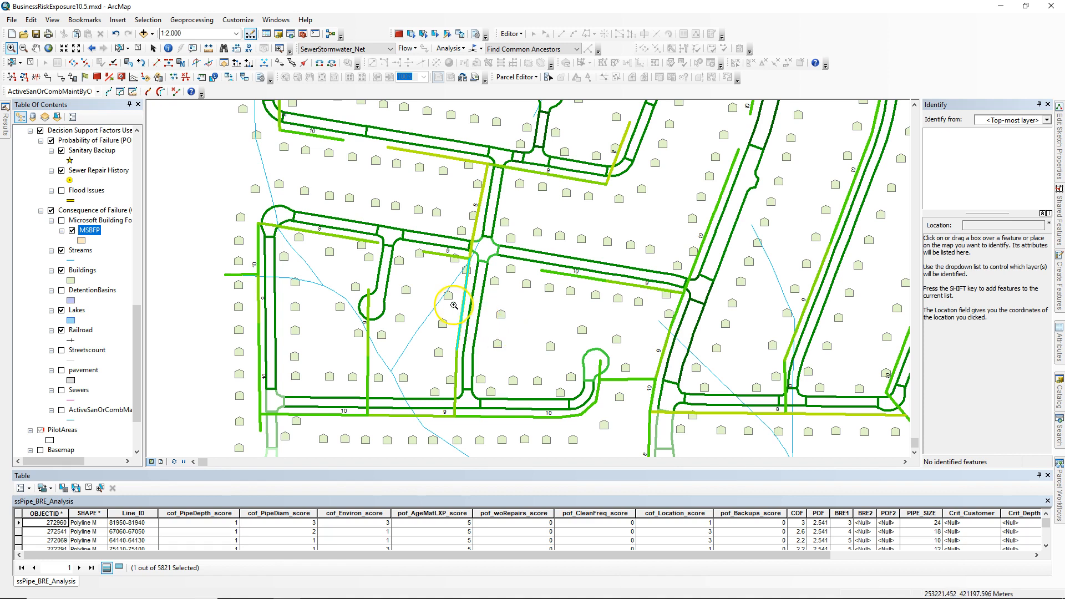
{"action": "mouse_move", "coordinate": [562, 237]}
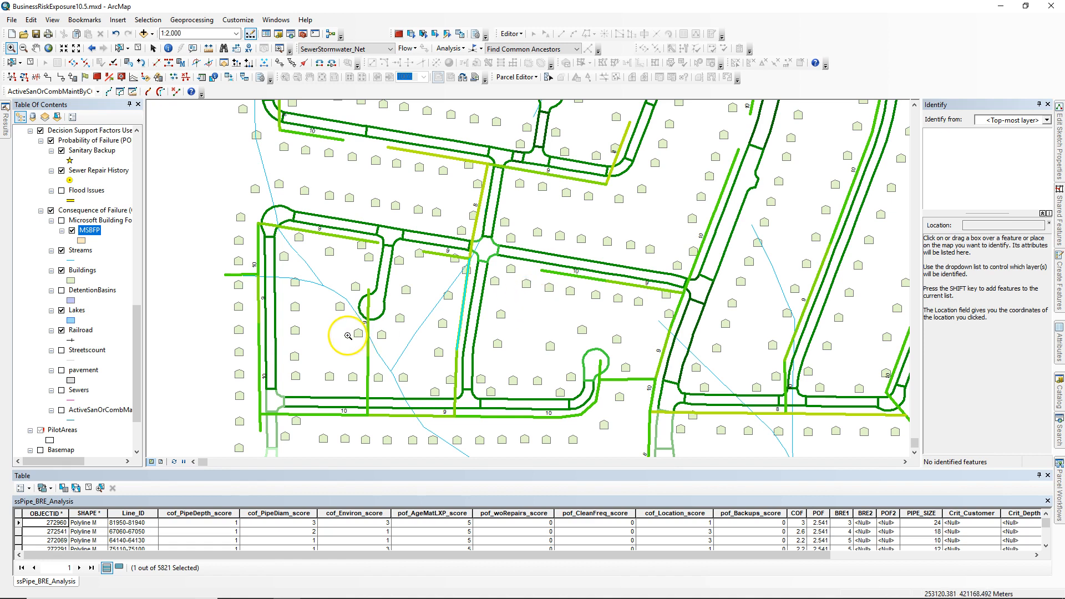
{"action": "mouse_move", "coordinate": [202, 381]}
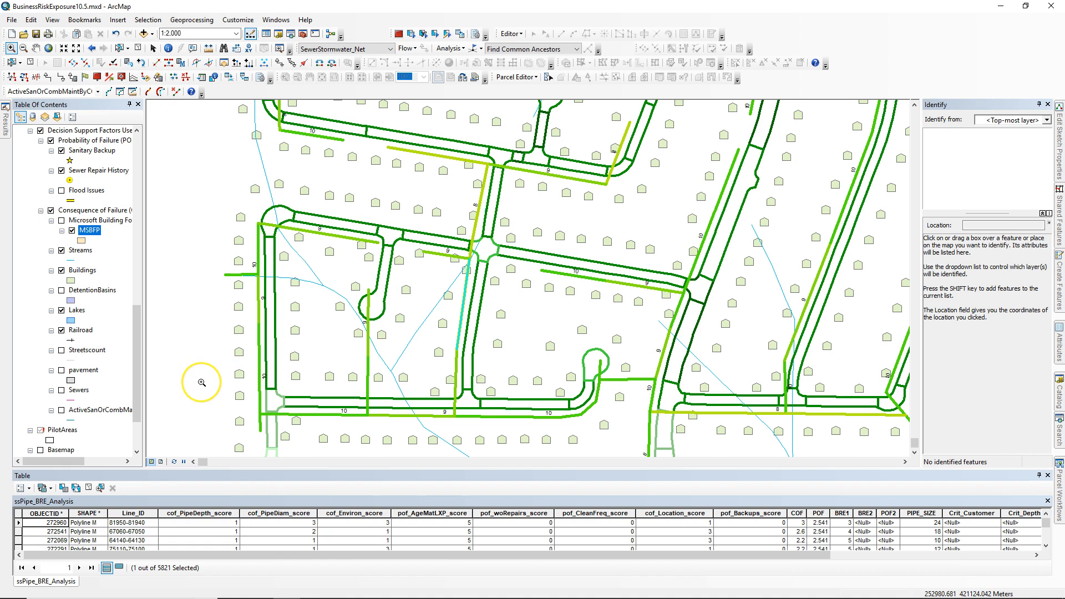
{"action": "mouse_move", "coordinate": [202, 382]}
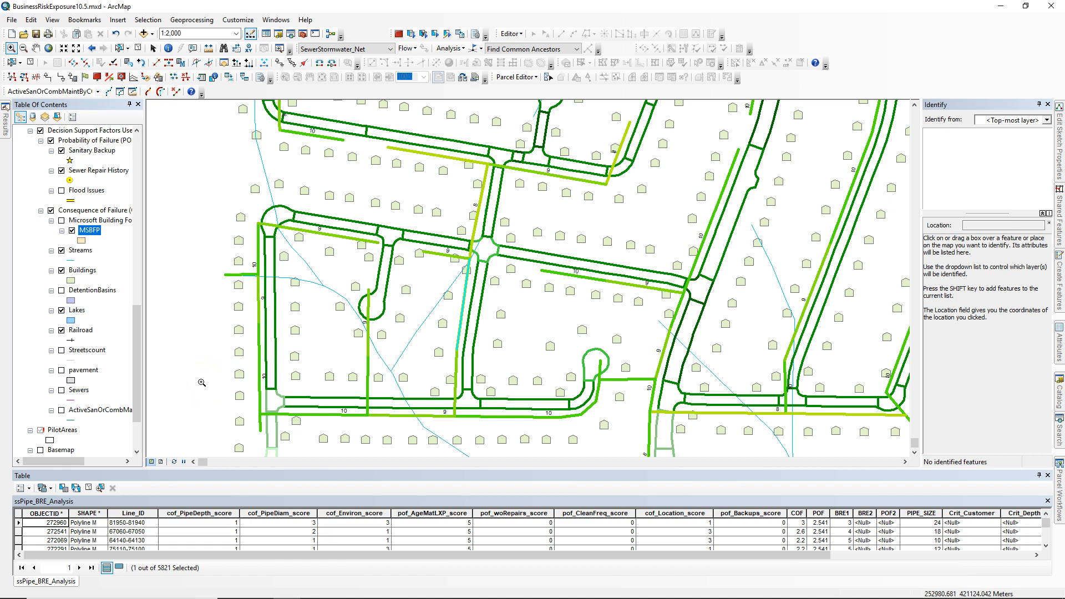
{"action": "mouse_move", "coordinate": [216, 309]}
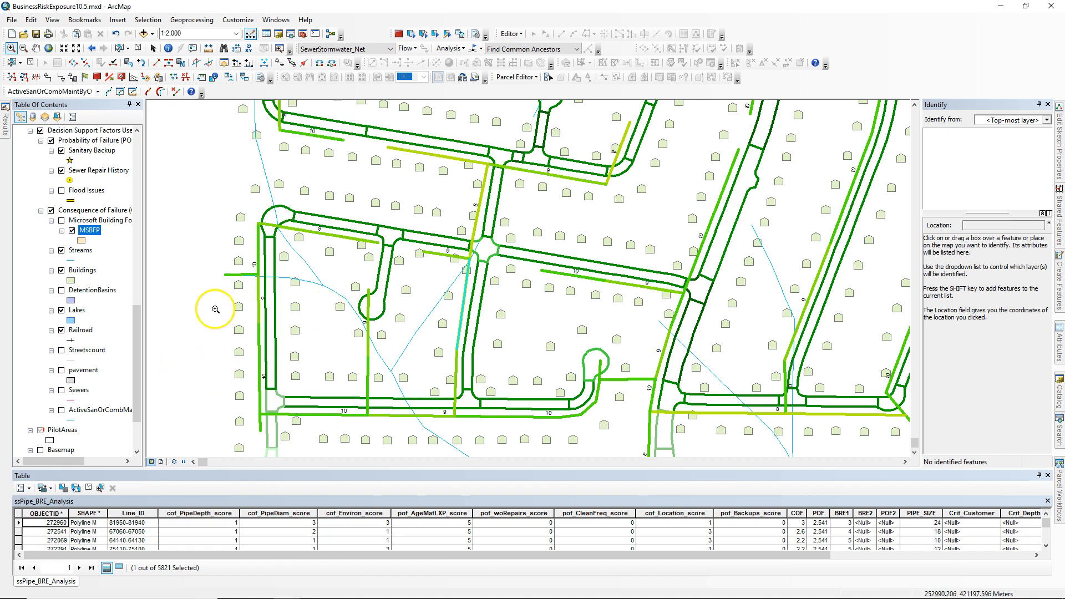
{"action": "mouse_move", "coordinate": [125, 257]}
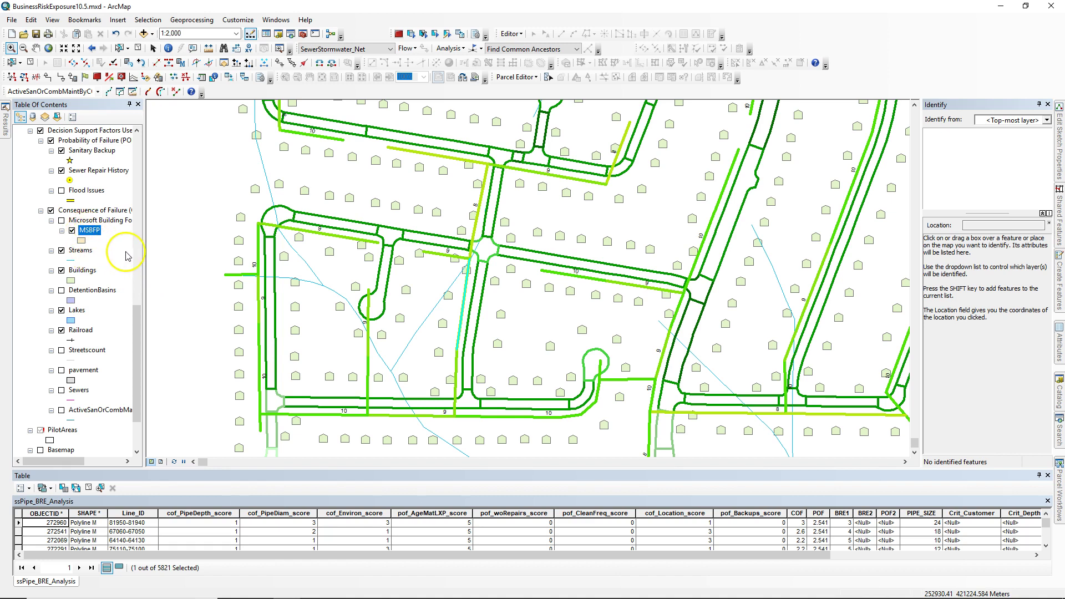
{"action": "mouse_move", "coordinate": [107, 226]}
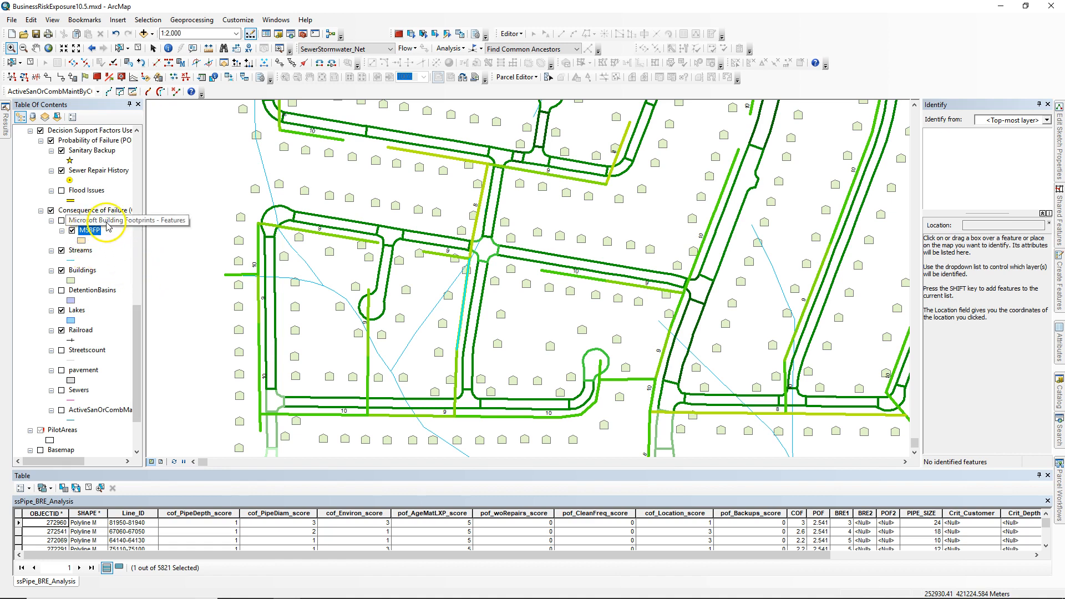
{"action": "mouse_move", "coordinate": [118, 246]}
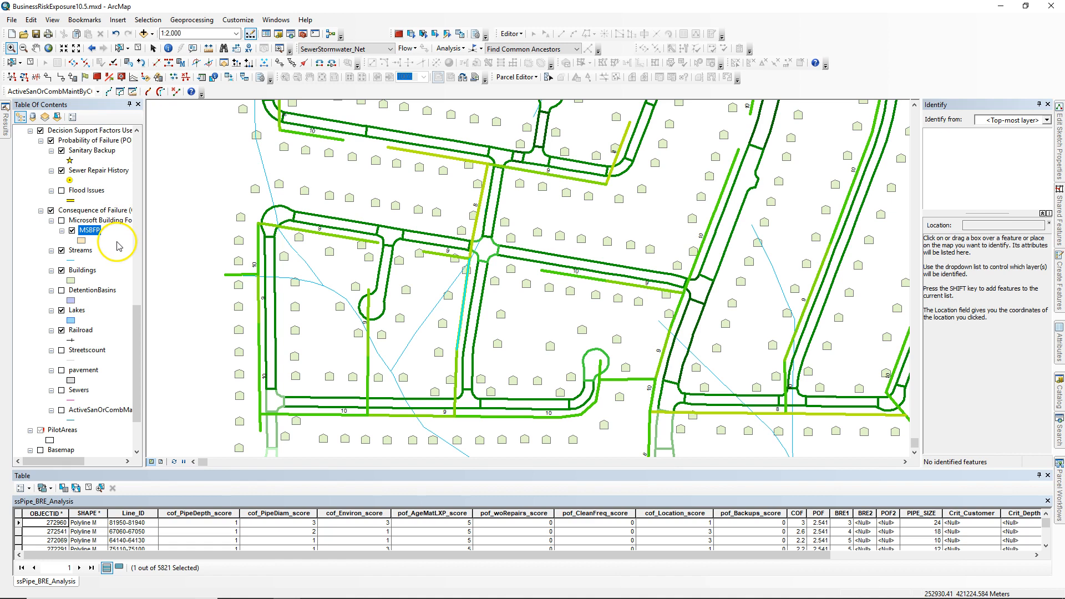
{"action": "mouse_move", "coordinate": [112, 141]}
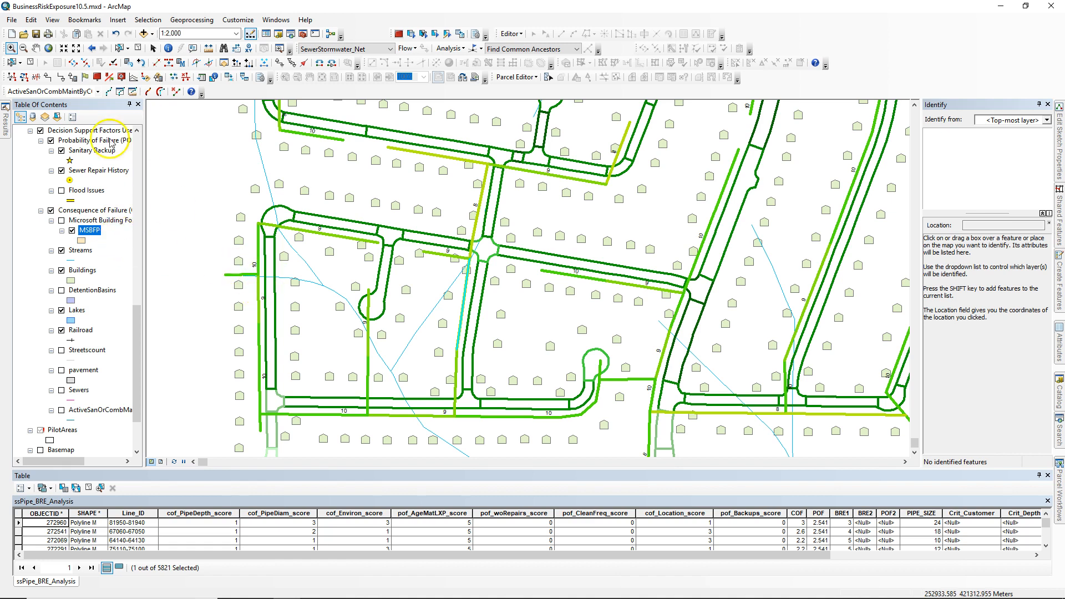
Step: Open Add Data from ArcGIS Online and search for 'buildings'
{"action": "left_click", "coordinate": [11, 19]}
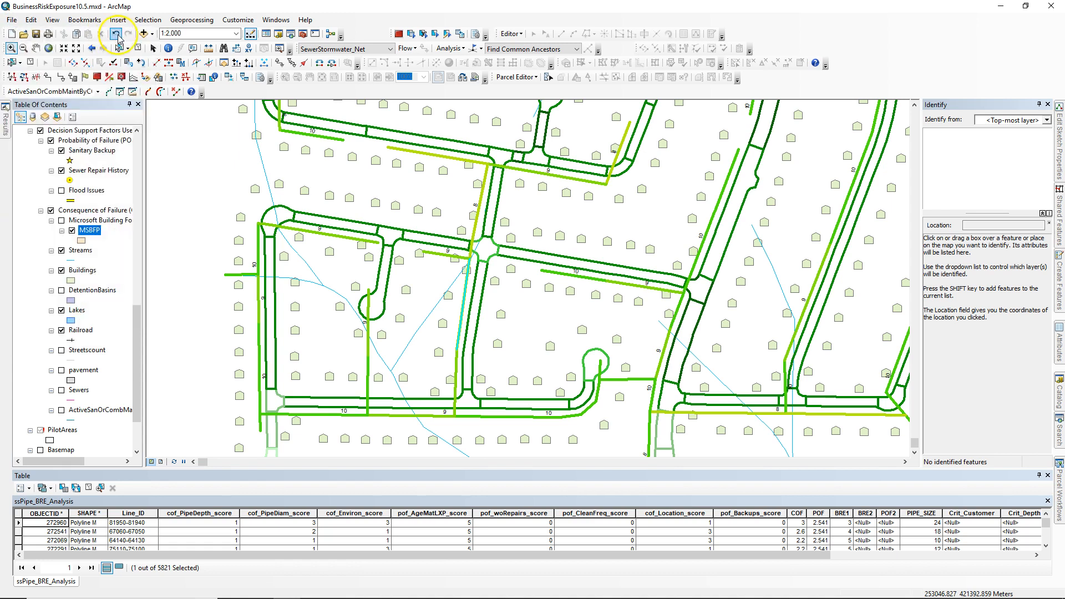
{"action": "left_click", "coordinate": [153, 33]}
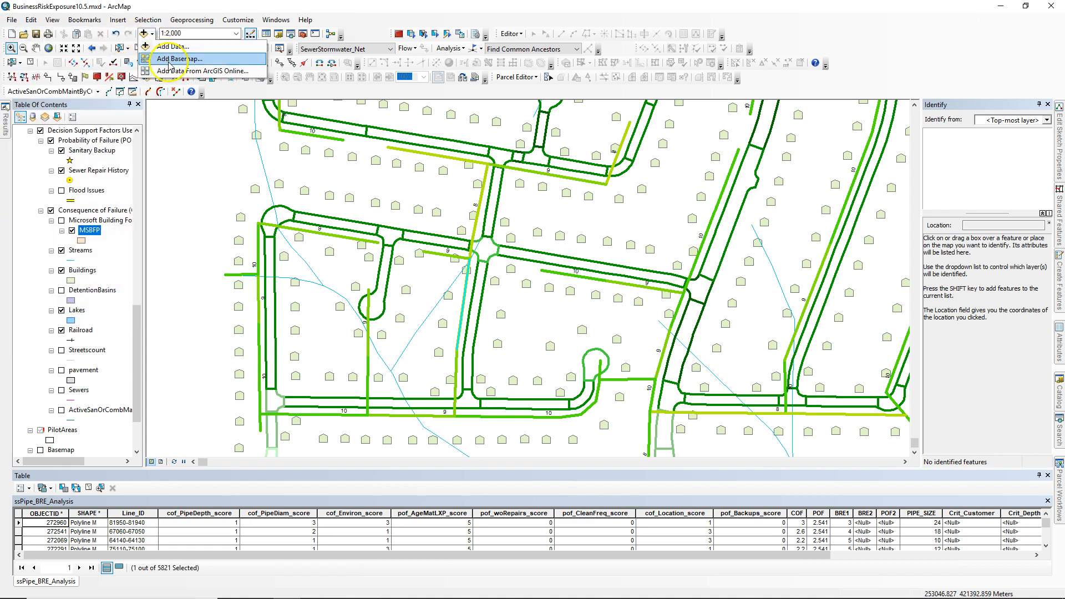
{"action": "left_click", "coordinate": [206, 71]}
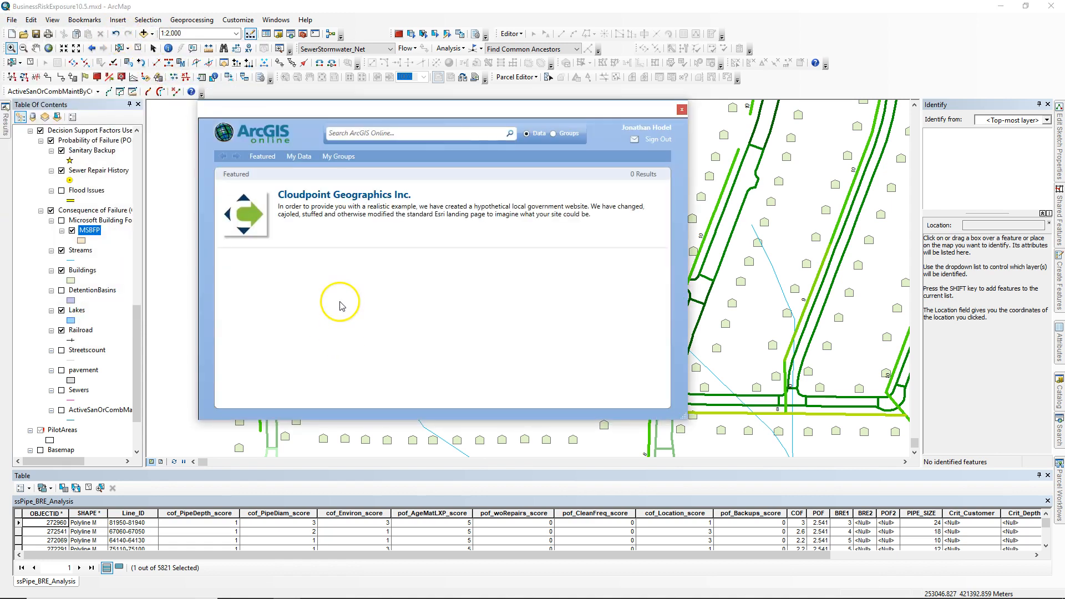
{"action": "mouse_move", "coordinate": [406, 148]}
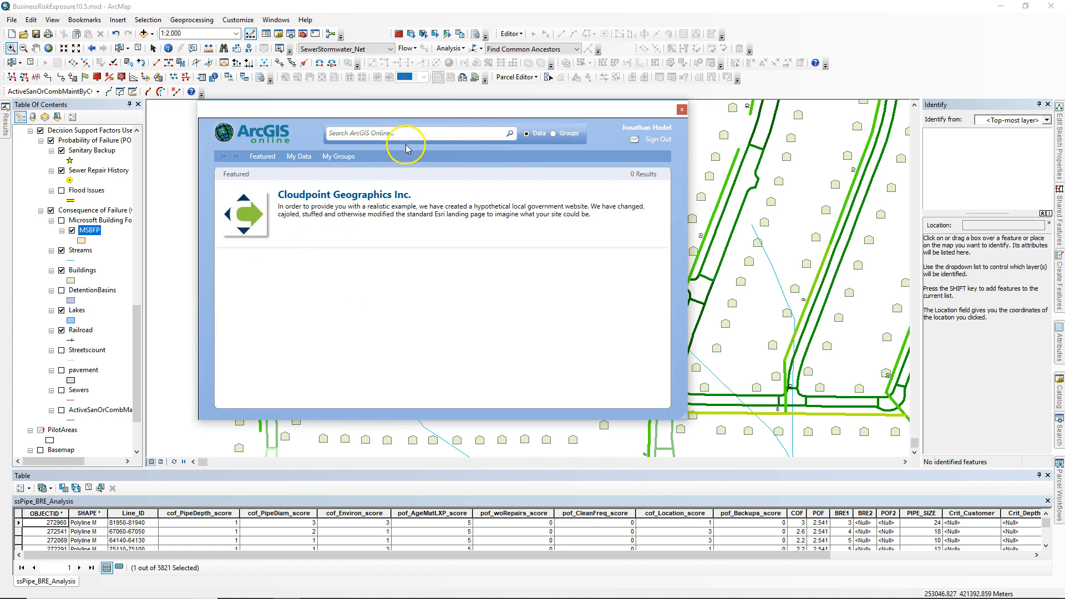
{"action": "type", "text": "buildings"}
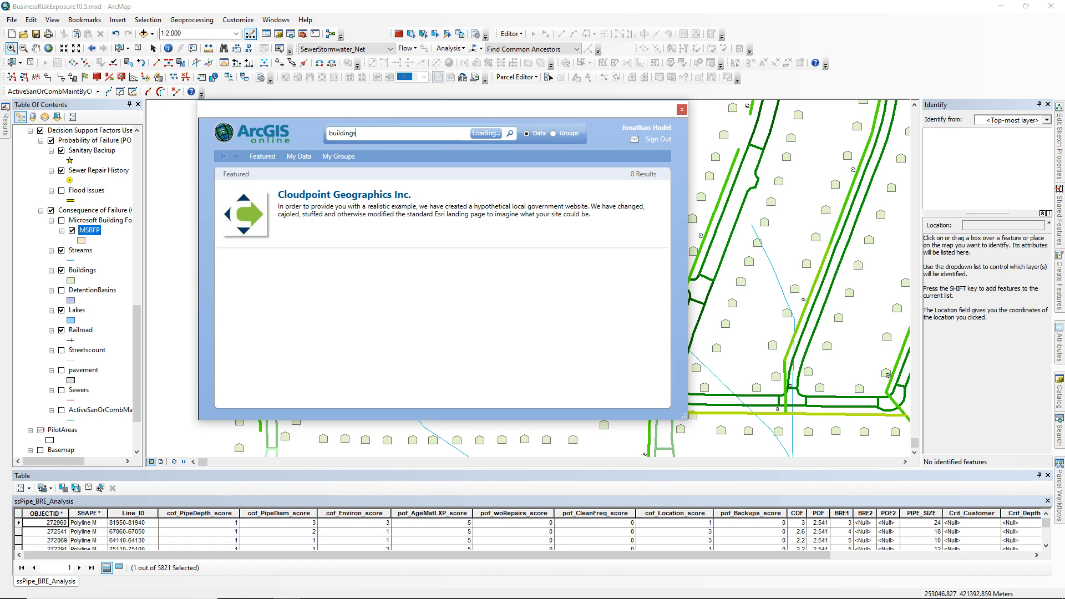
Step: Scroll the buildings results down to Microsoft Building Footprints - Features
{"action": "left_click", "coordinate": [509, 133]}
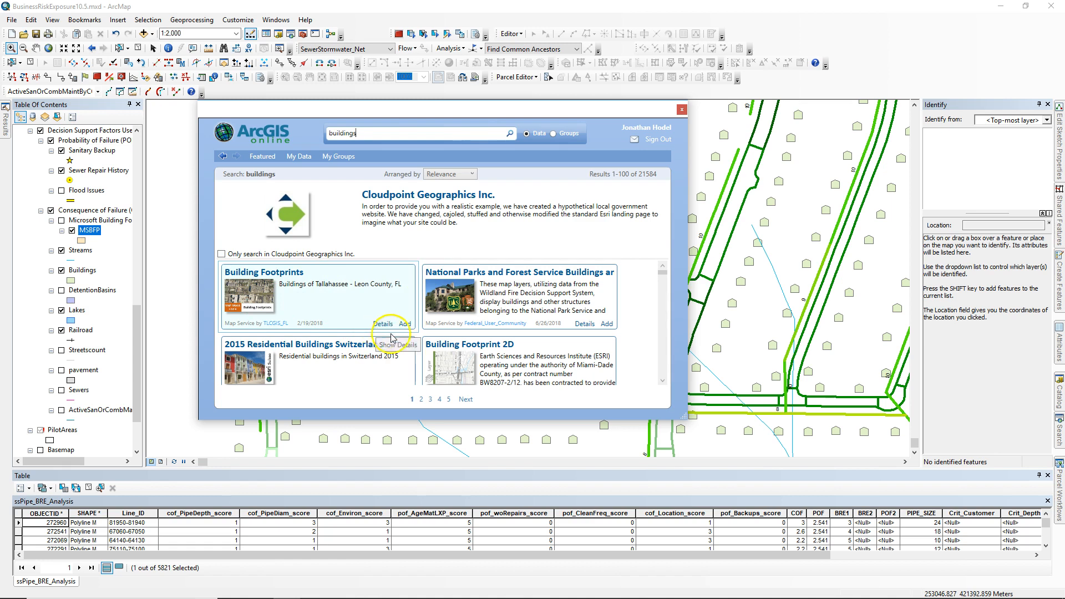
{"action": "scroll", "scroll_direction": "down", "scroll_amount": 3}
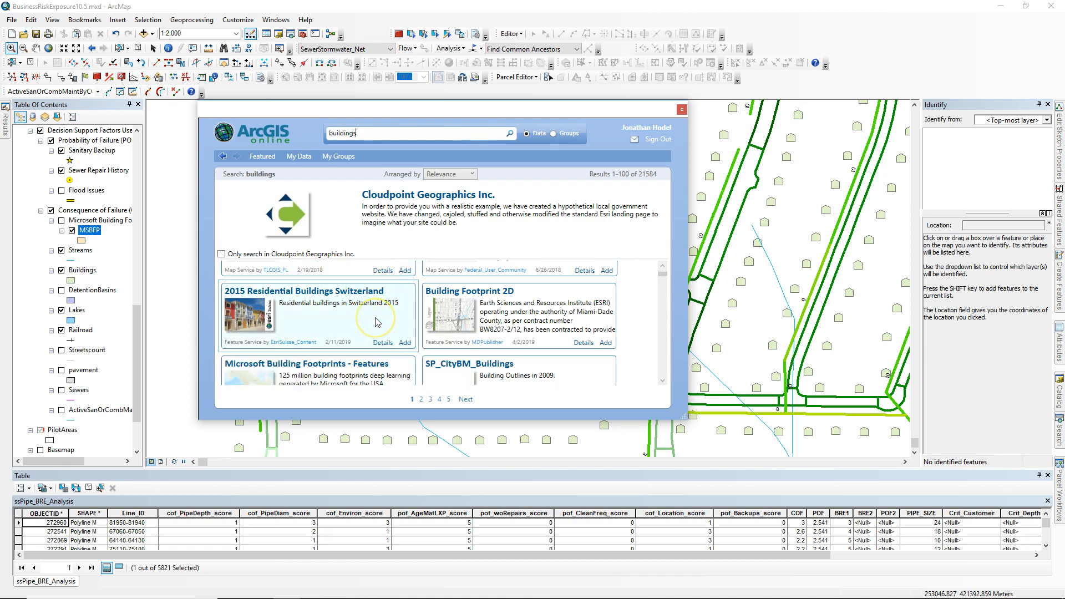
{"action": "scroll", "scroll_direction": "down", "scroll_amount": 3}
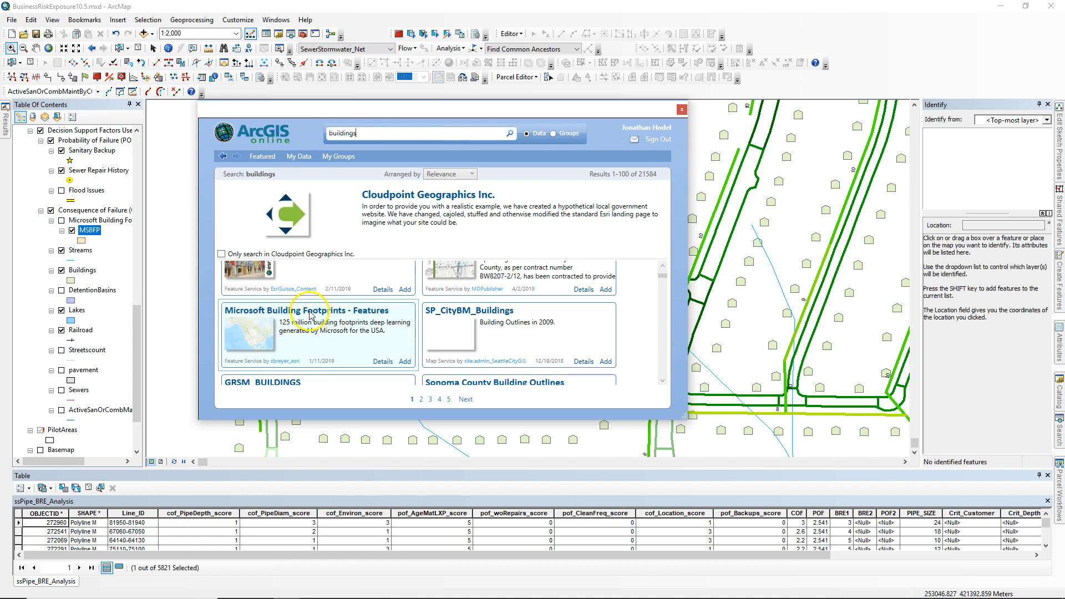
{"action": "mouse_move", "coordinate": [307, 337]}
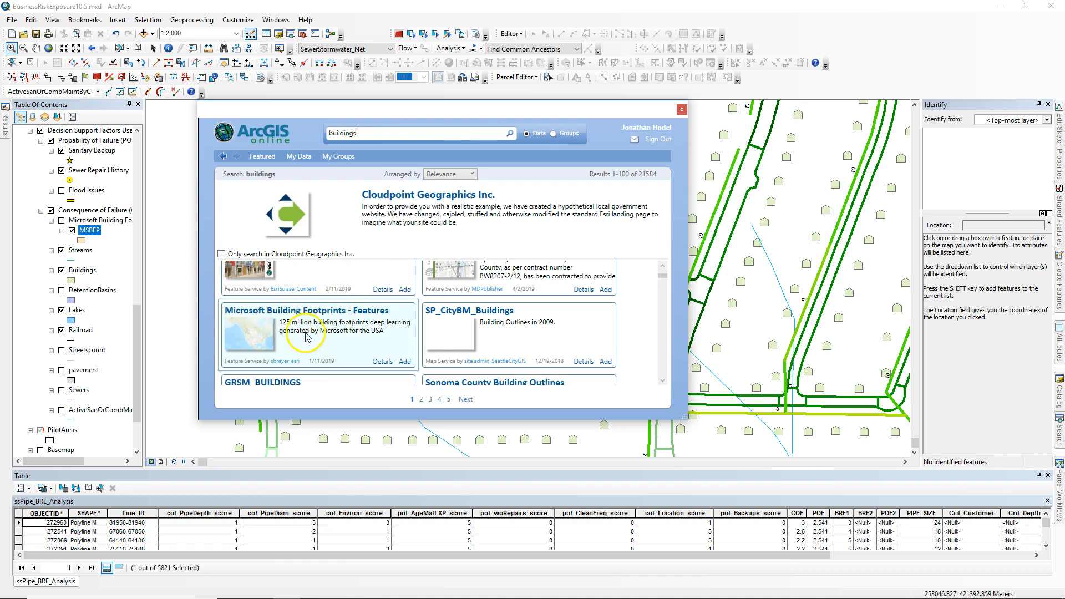
{"action": "mouse_move", "coordinate": [335, 330]}
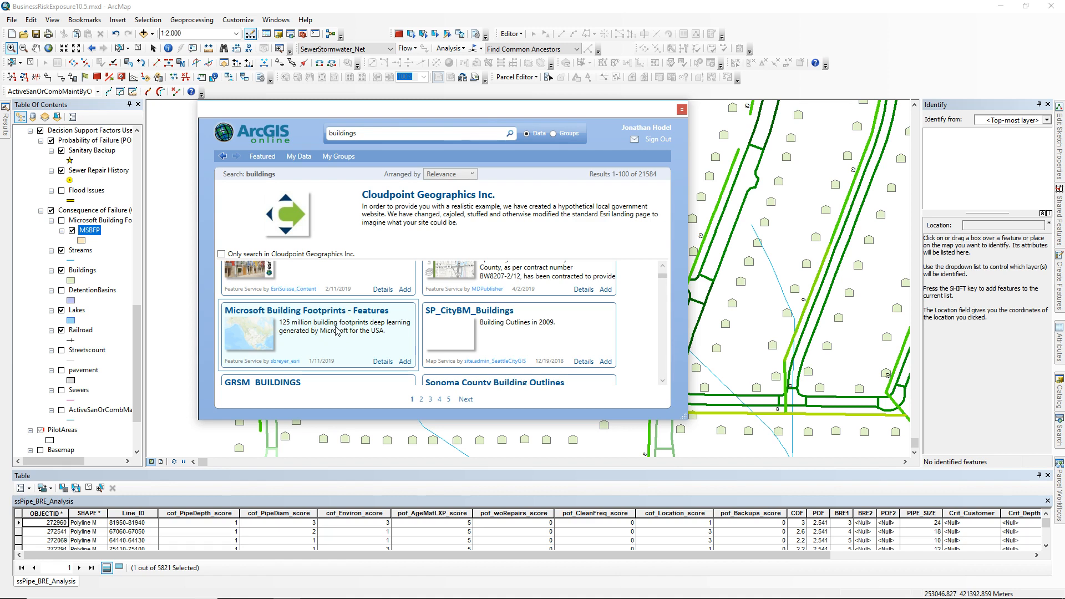
{"action": "mouse_move", "coordinate": [363, 343]}
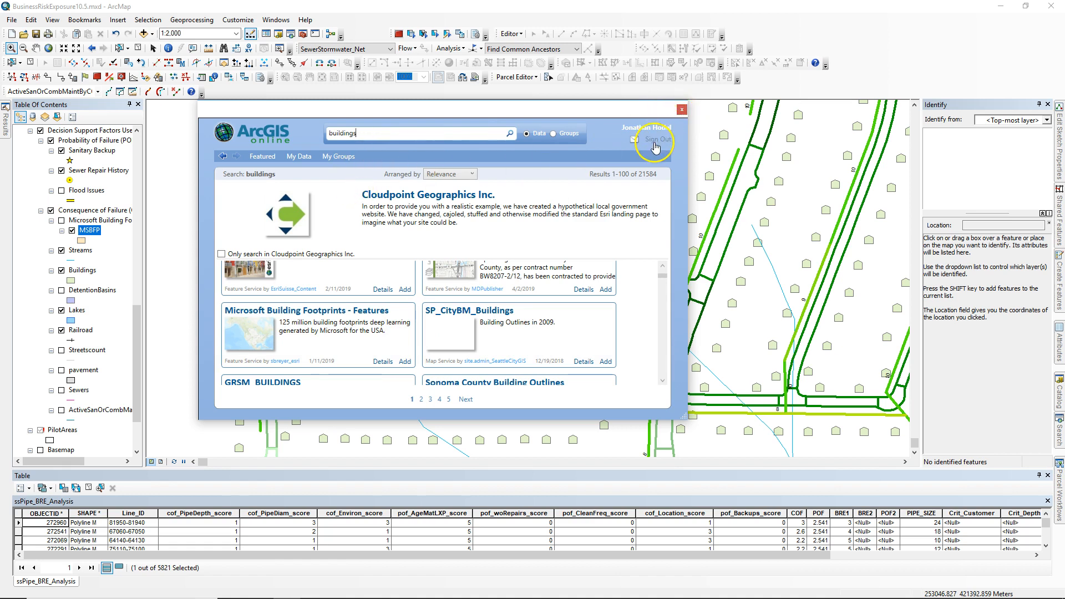
Step: Close the ArcGIS Online Add Data window to return to the sewer map
{"action": "left_click", "coordinate": [682, 109]}
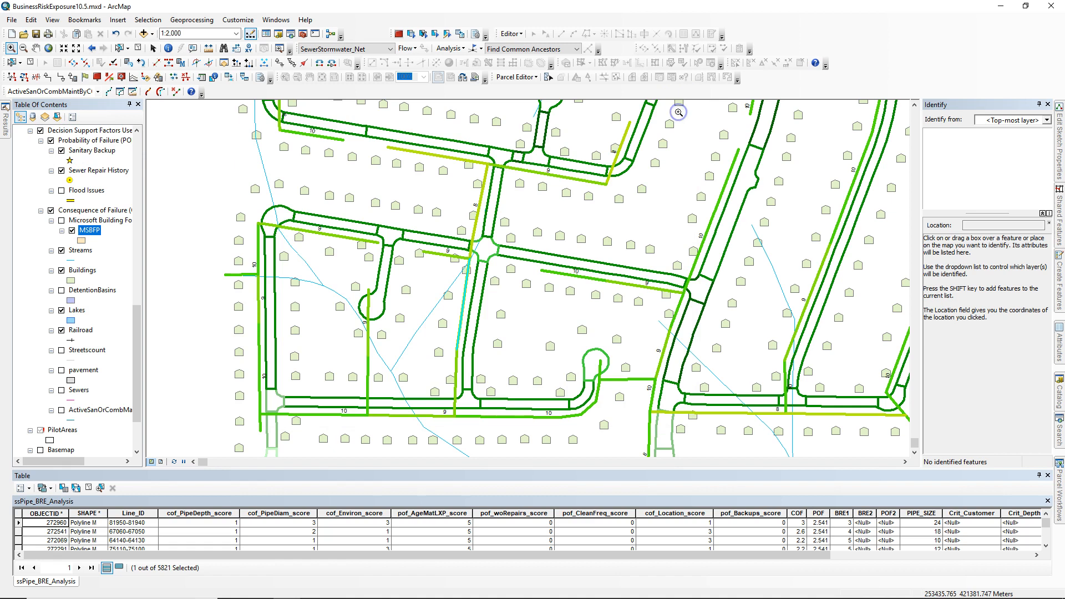
{"action": "left_click", "coordinate": [11, 19]}
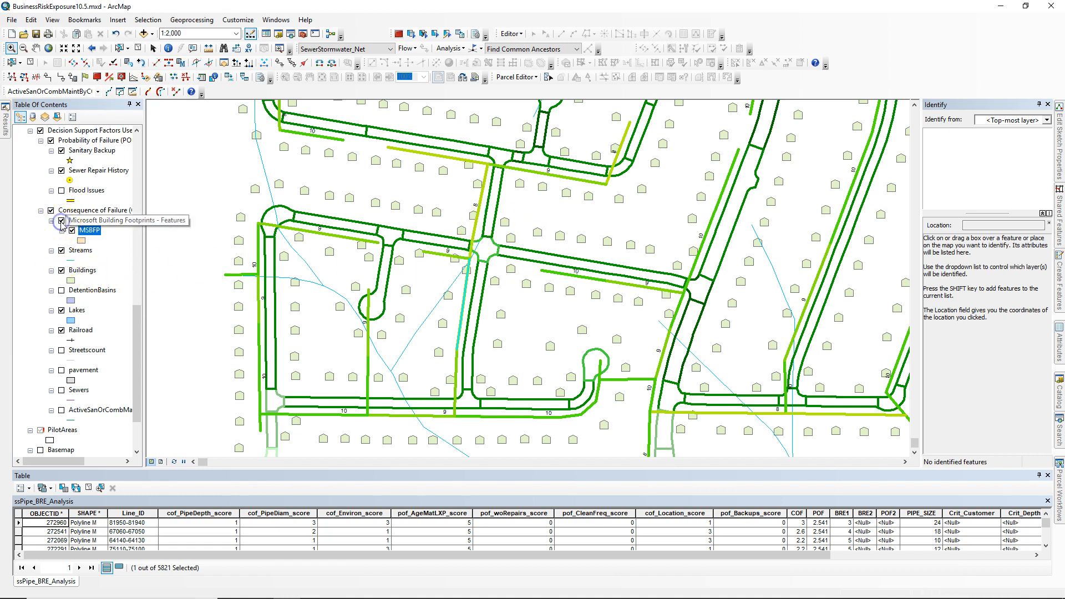
Step: Turn on Microsoft Building Footprints - Features and turn off the Buildings point layer
{"action": "left_click", "coordinate": [61, 220]}
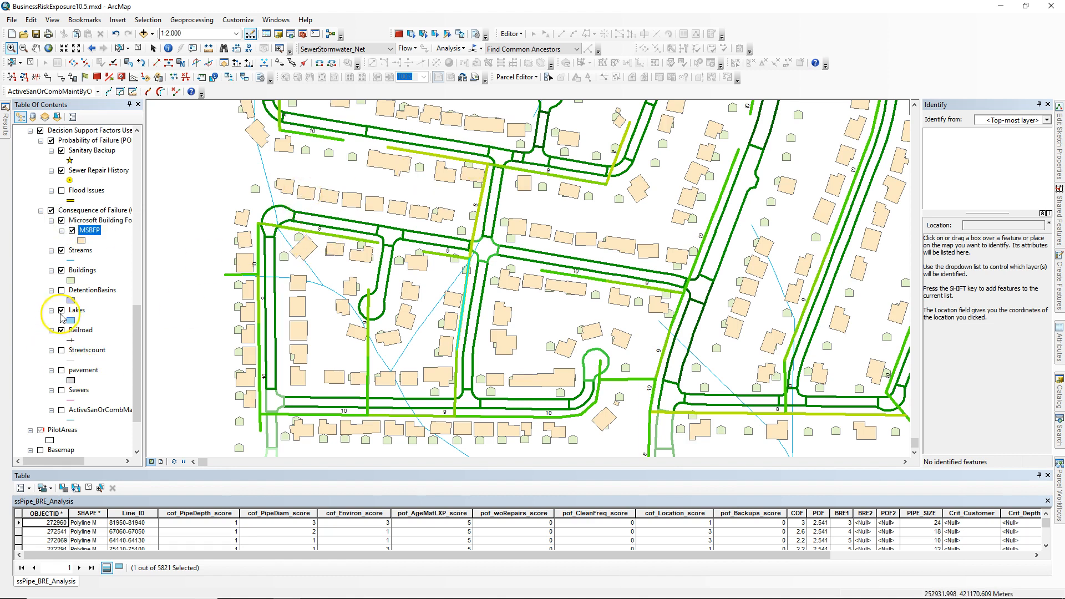
{"action": "left_click", "coordinate": [61, 270]}
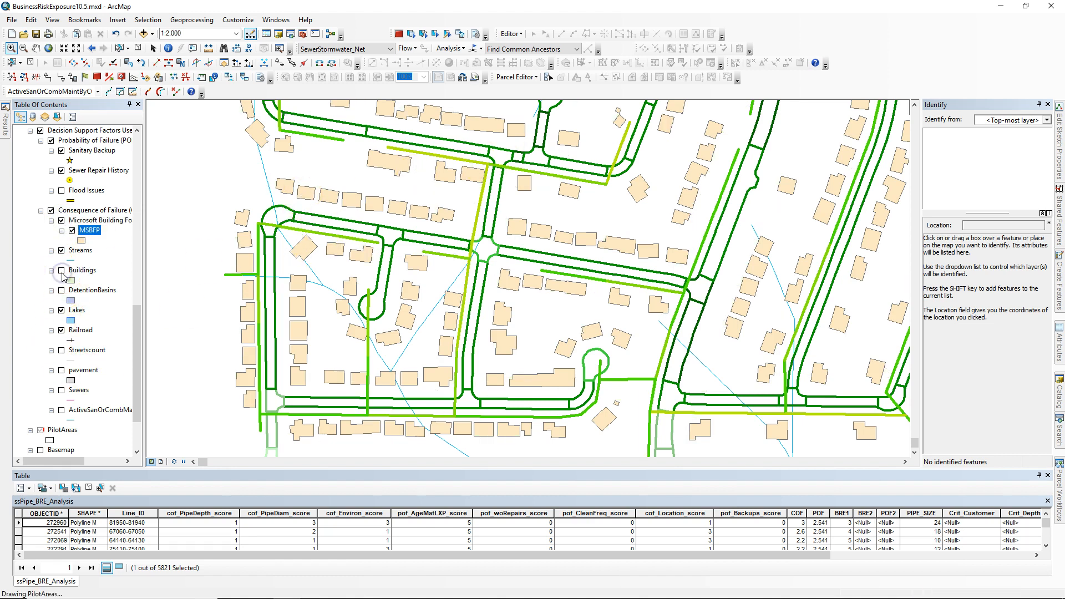
{"action": "left_click", "coordinate": [573, 320]}
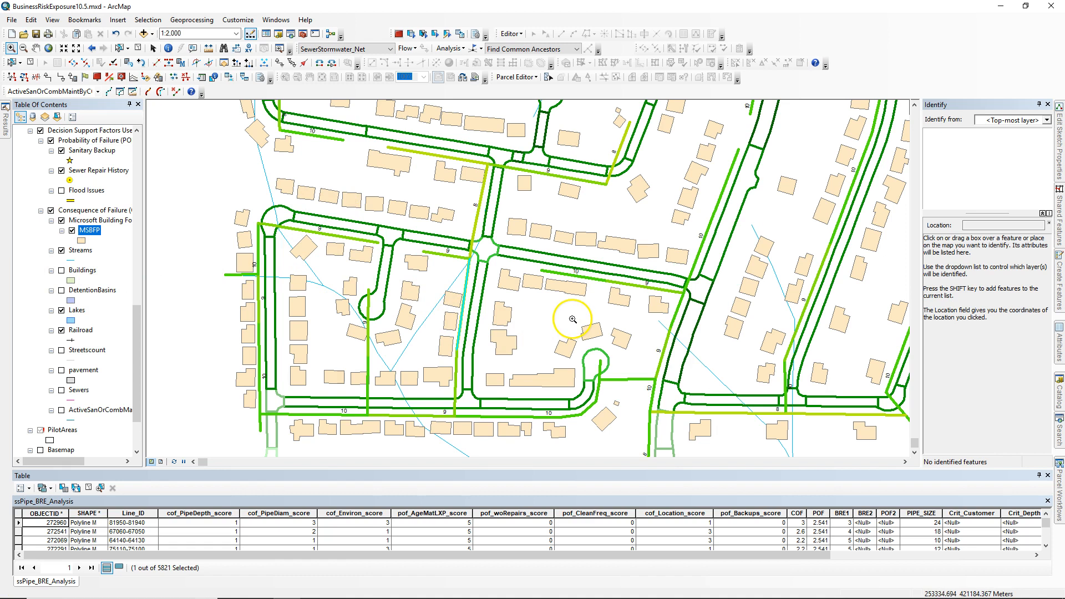
{"action": "mouse_move", "coordinate": [424, 302]}
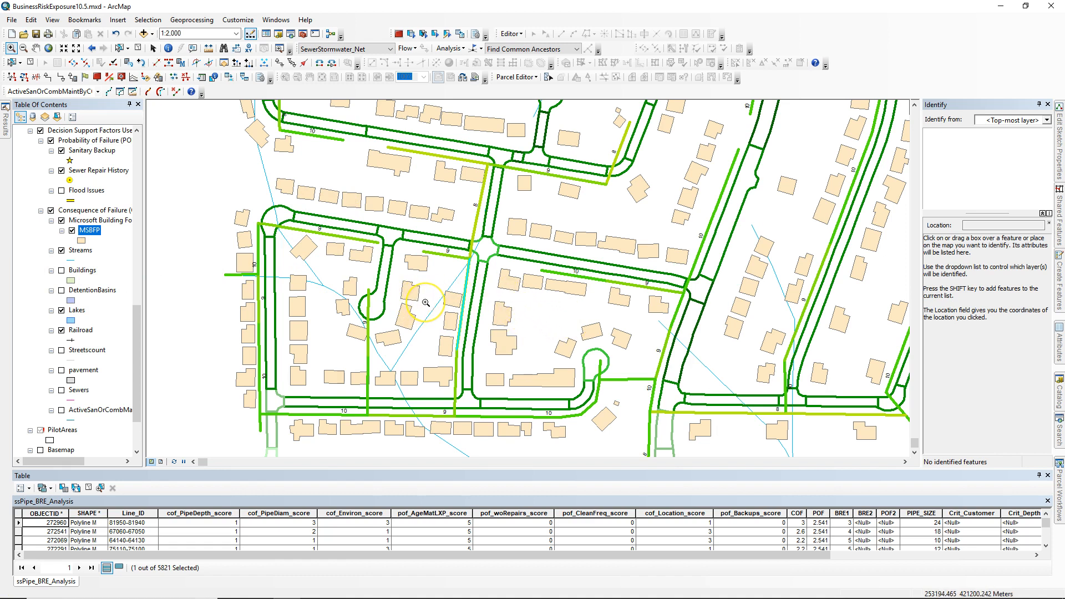
{"action": "mouse_move", "coordinate": [373, 279]}
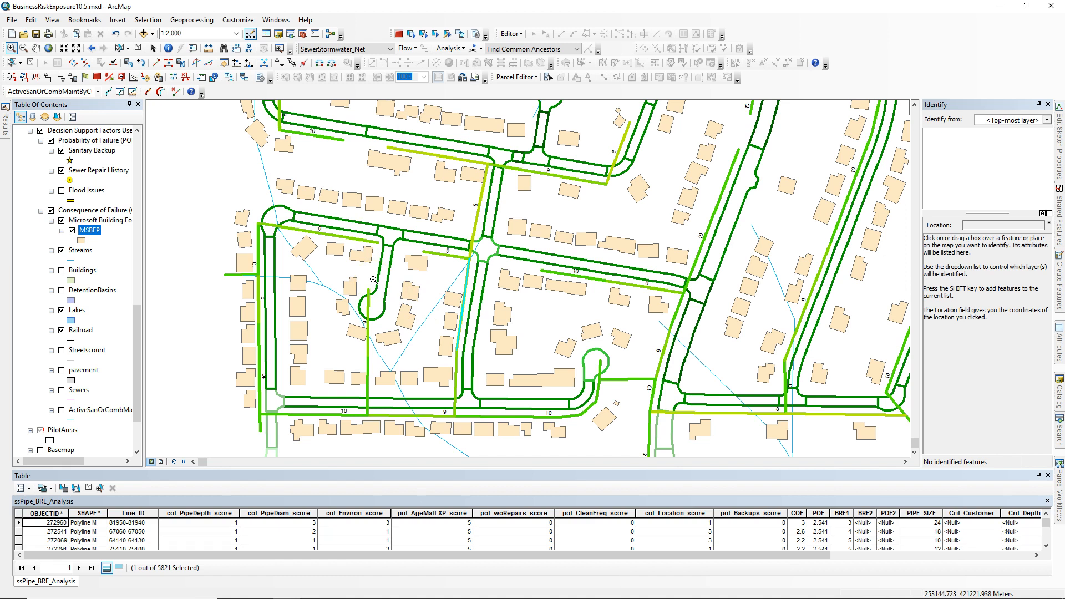
{"action": "mouse_move", "coordinate": [436, 295]}
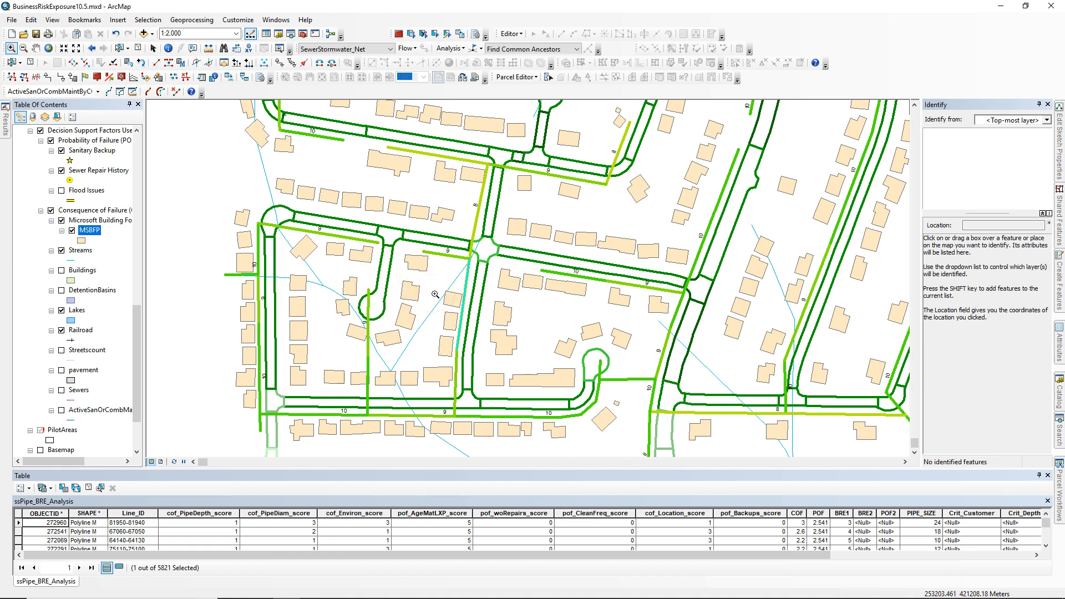
{"action": "left_click", "coordinate": [422, 310]}
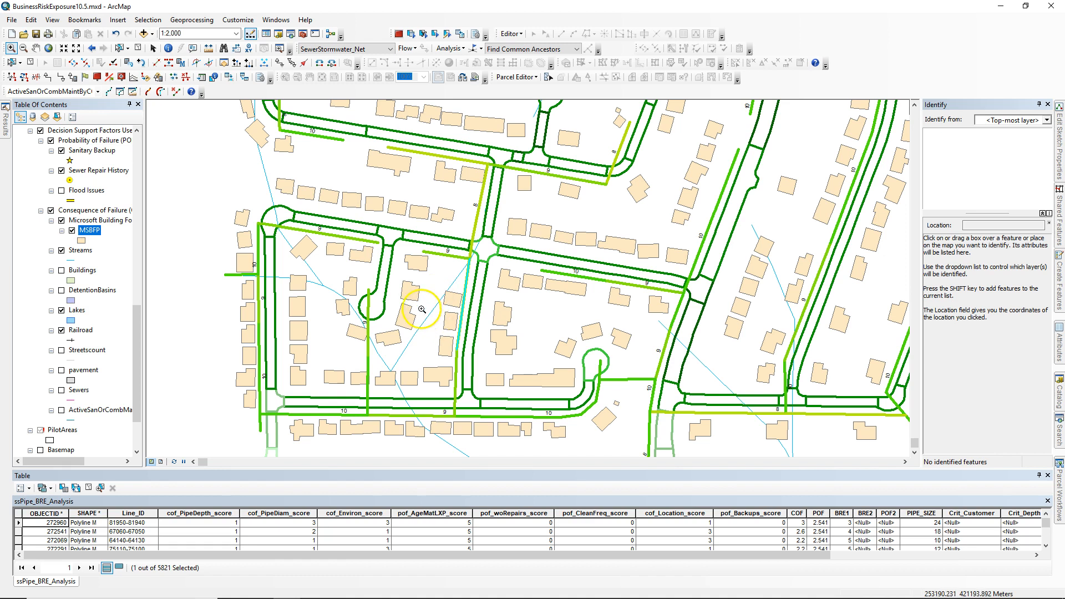
{"action": "mouse_move", "coordinate": [421, 313]}
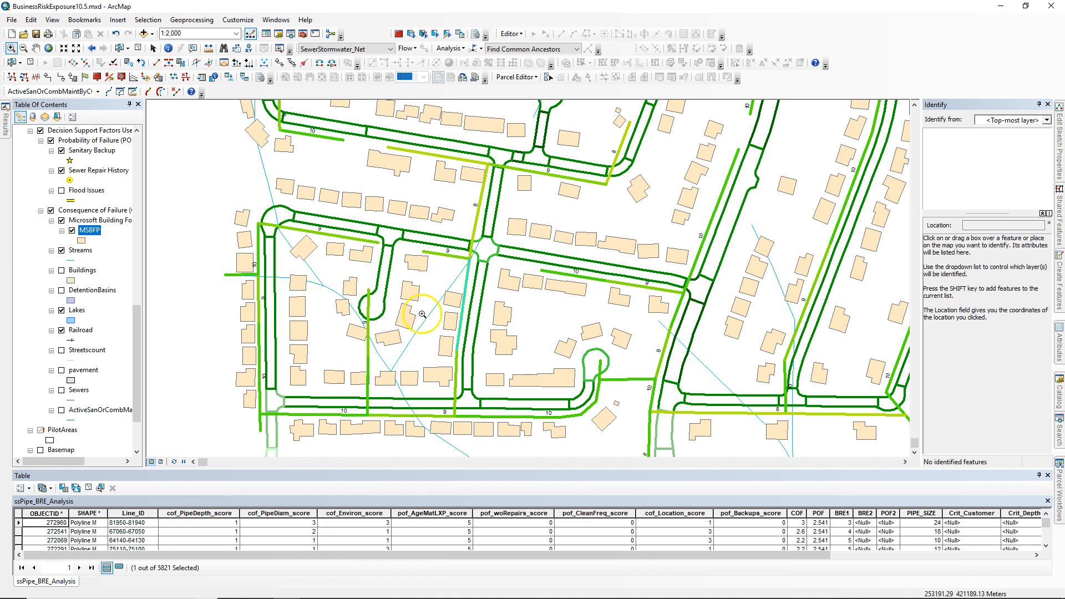
{"action": "mouse_move", "coordinate": [94, 238]}
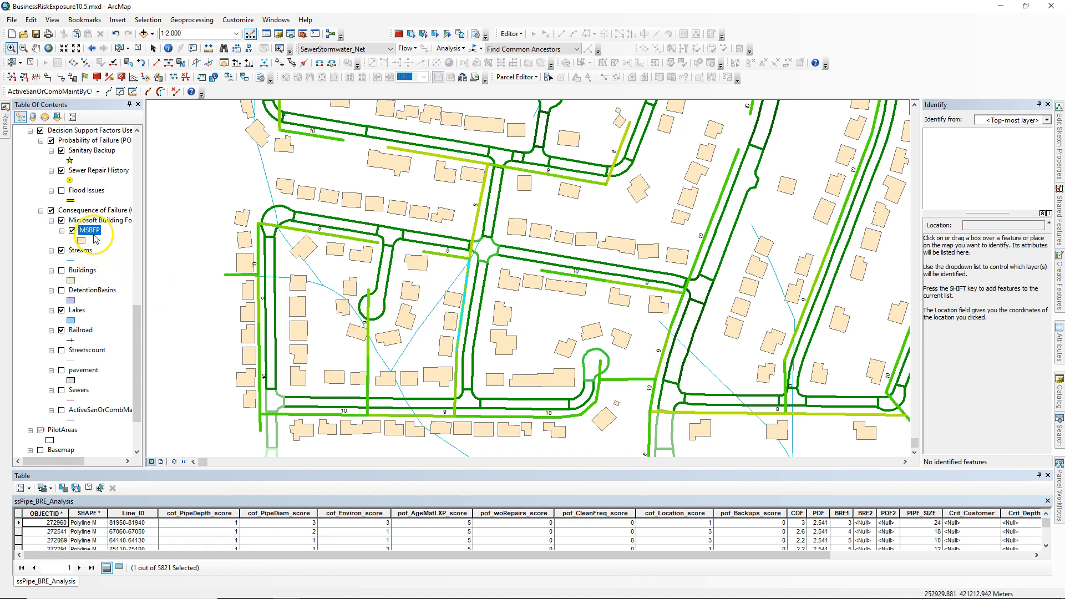
{"action": "mouse_move", "coordinate": [420, 311]}
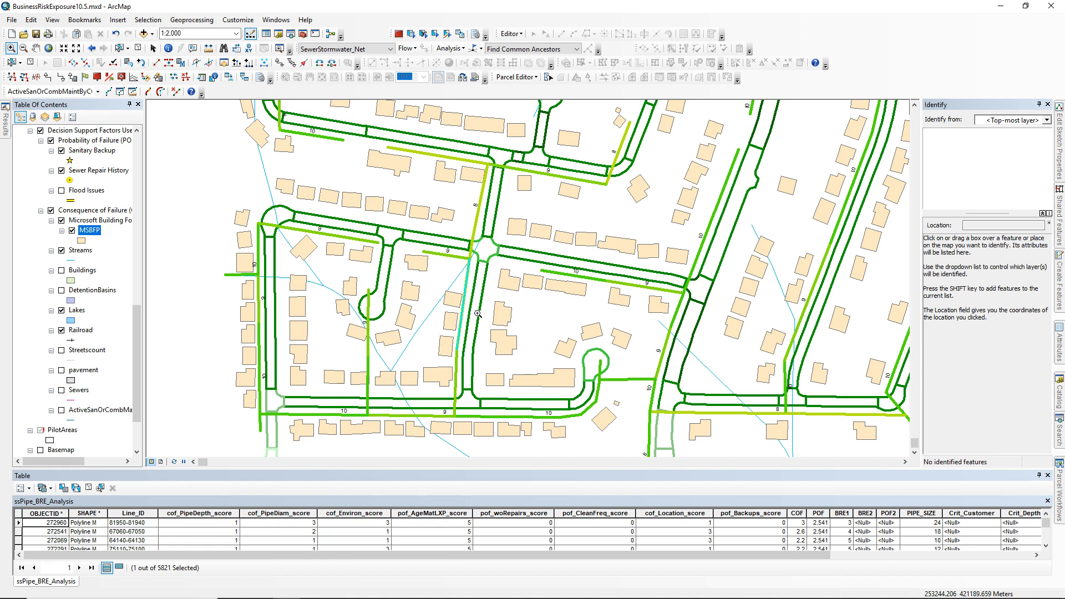
{"action": "mouse_move", "coordinate": [375, 399]}
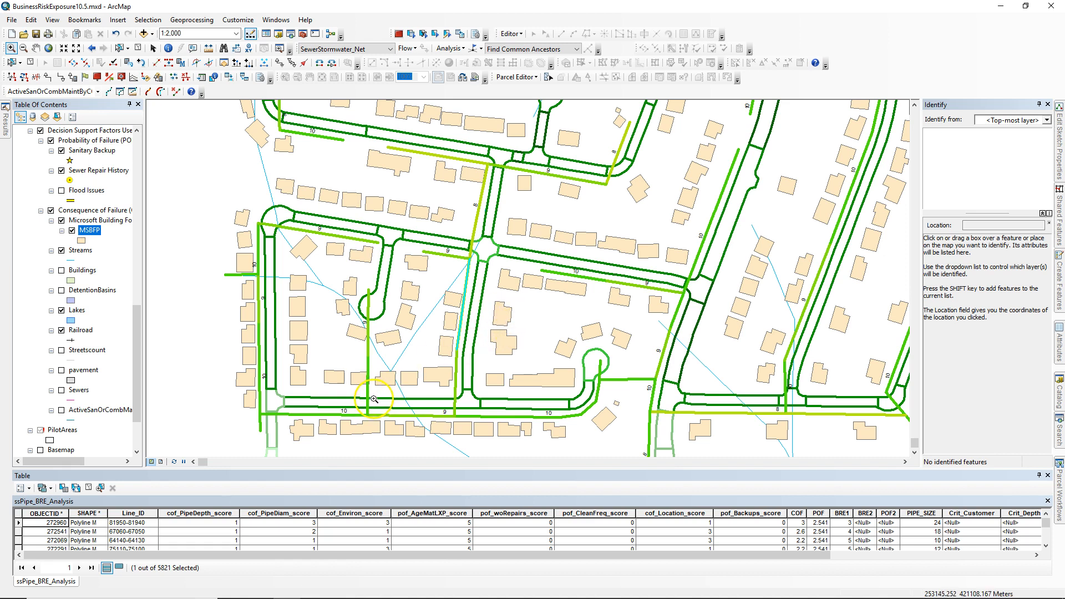
{"action": "mouse_move", "coordinate": [284, 379]}
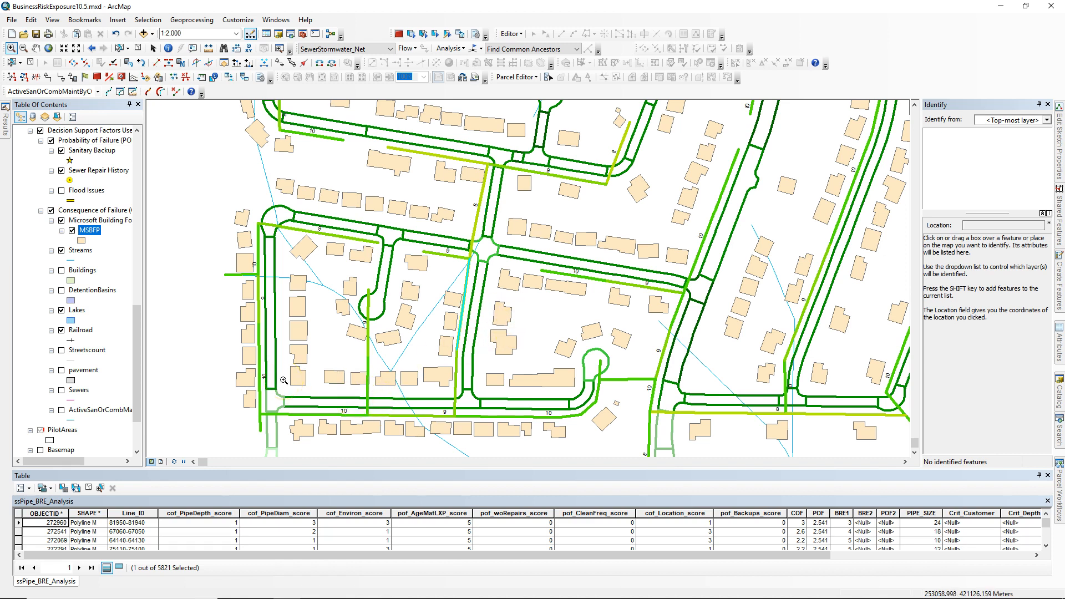